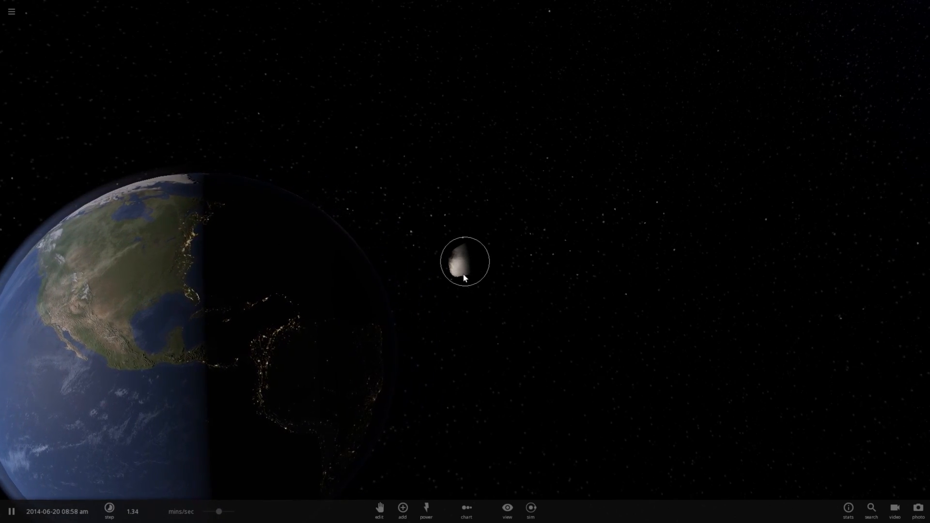
Bring up the Add catalogue to pick Apophis from the asteroids in Orbit mode.
{"action": "left_click", "coordinate": [402, 508]}
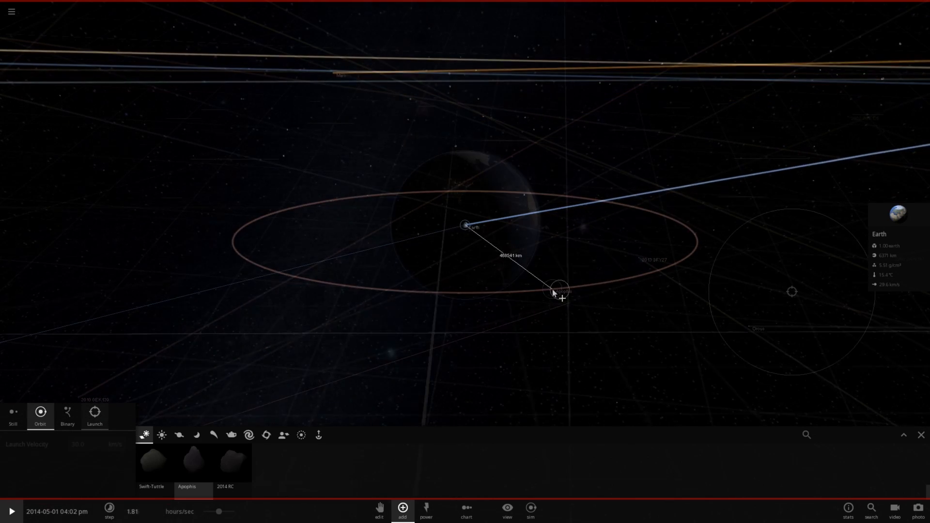
Switch Apophis placement to Launch mode at 30 km/s, aimed at Earth.
{"action": "left_click", "coordinate": [94, 416]}
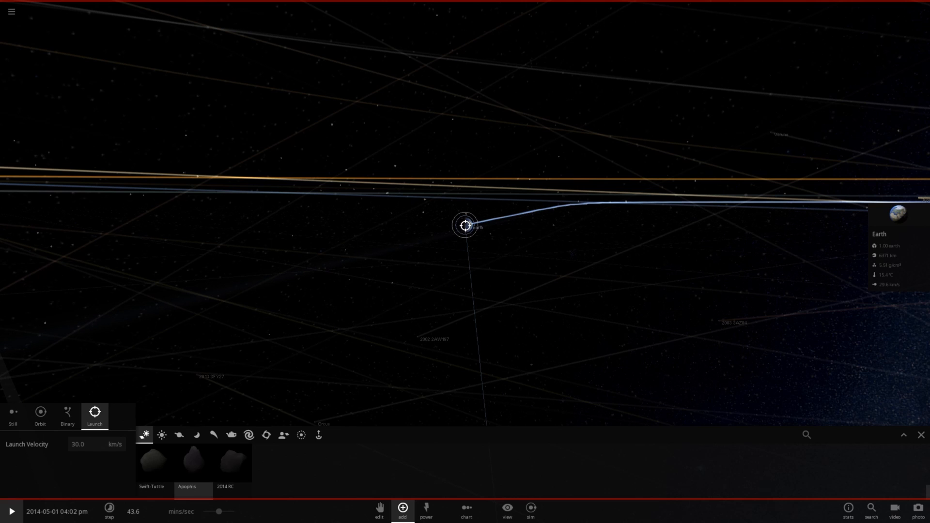
Launch Apophis toward Earth and resume the simulation.
{"action": "left_click", "coordinate": [192, 463]}
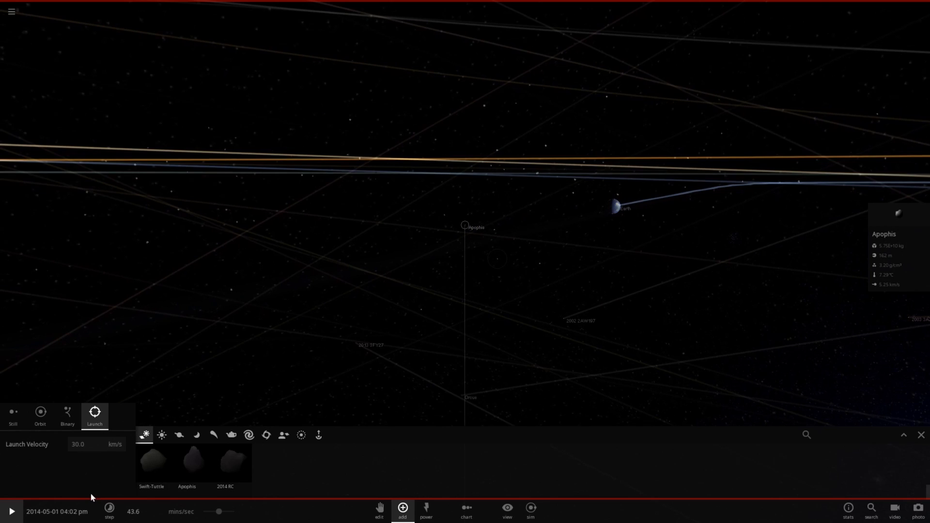
{"action": "left_click", "coordinate": [11, 511]}
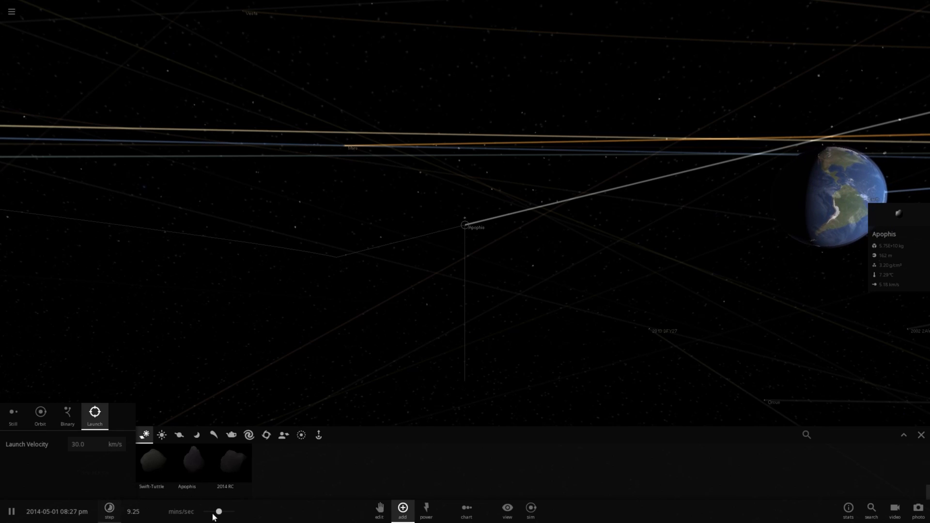
{"action": "left_click", "coordinate": [109, 510]}
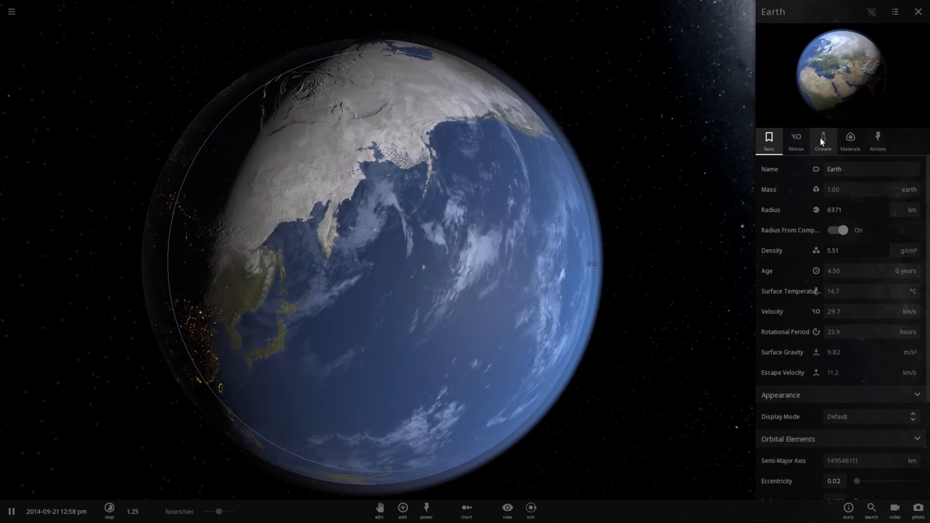
Show Earth's Climate tab: 11.5 °C surface temperature, 0.34 albedo, 390 ppmv CO2.
{"action": "left_click", "coordinate": [823, 141]}
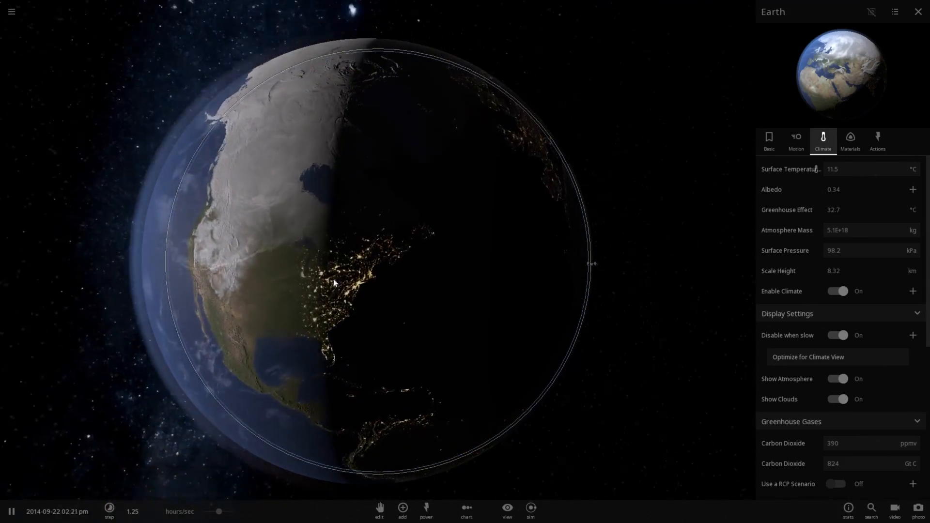
Set the View lighting to Studio and edit Earth's surface temperature, now 9.26 °C.
{"action": "left_click", "coordinate": [507, 510]}
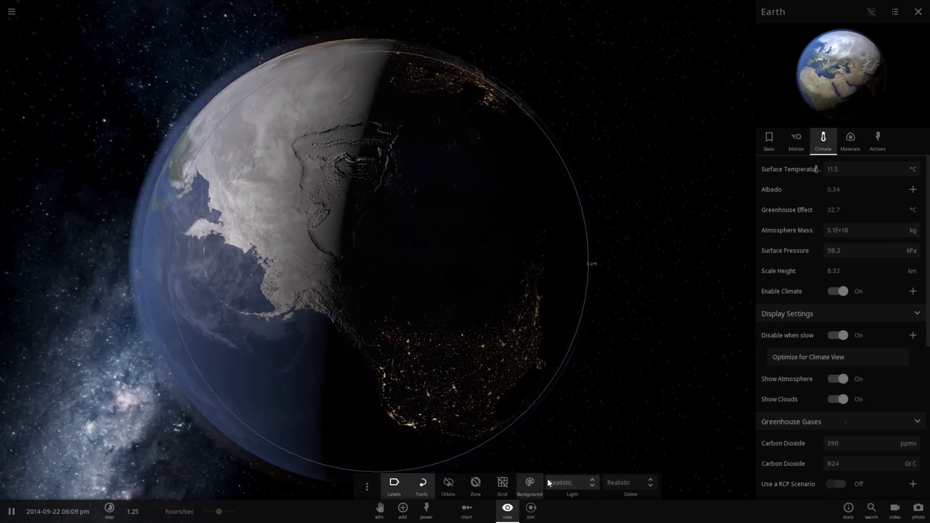
{"action": "left_click", "coordinate": [568, 483]}
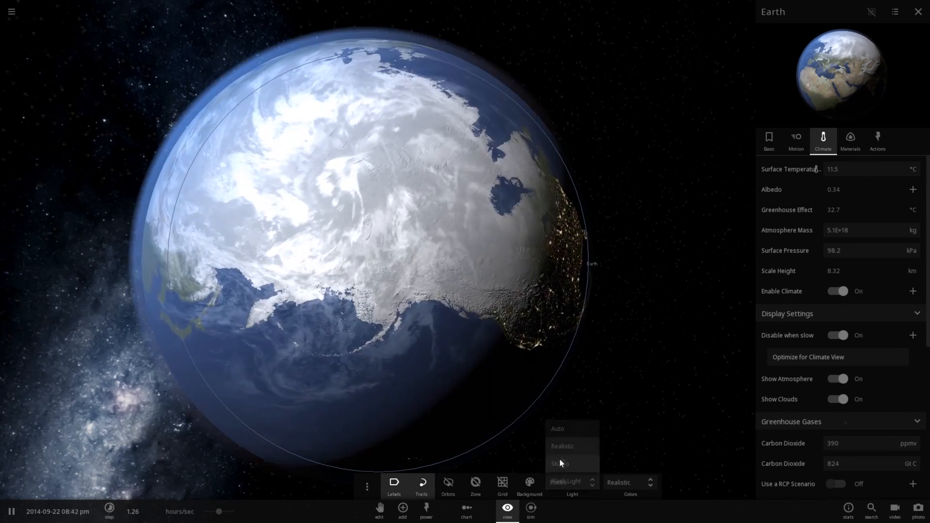
{"action": "left_click", "coordinate": [559, 463]}
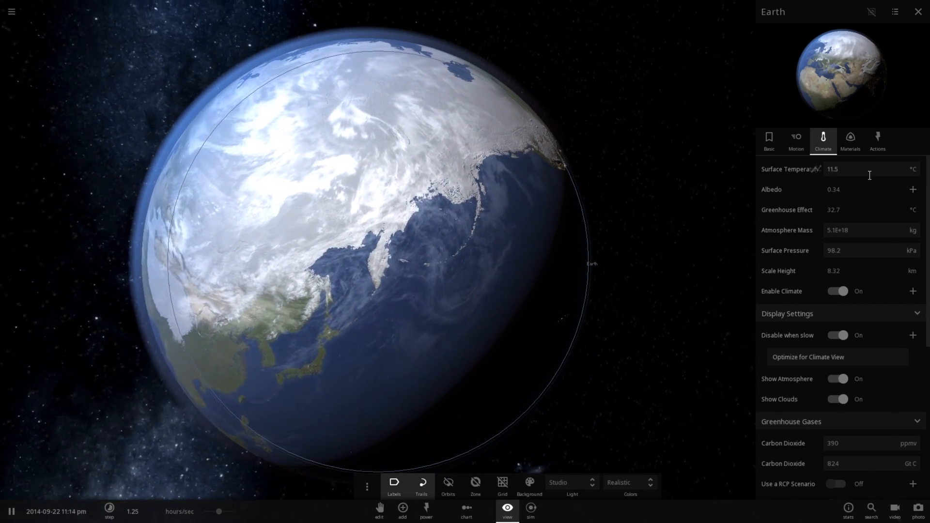
{"action": "left_click", "coordinate": [856, 181]}
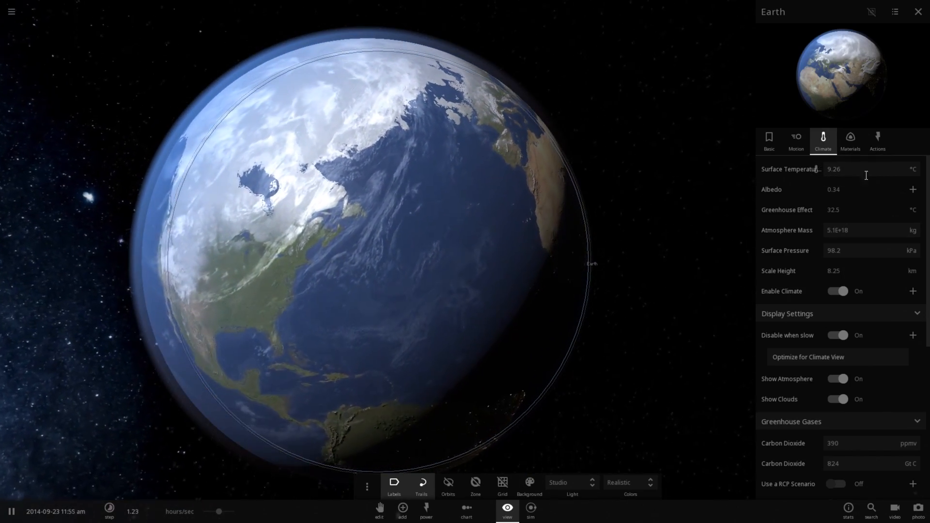
Close Earth's property sheet, leaving only its summary and Africa in view.
{"action": "left_click", "coordinate": [855, 169]}
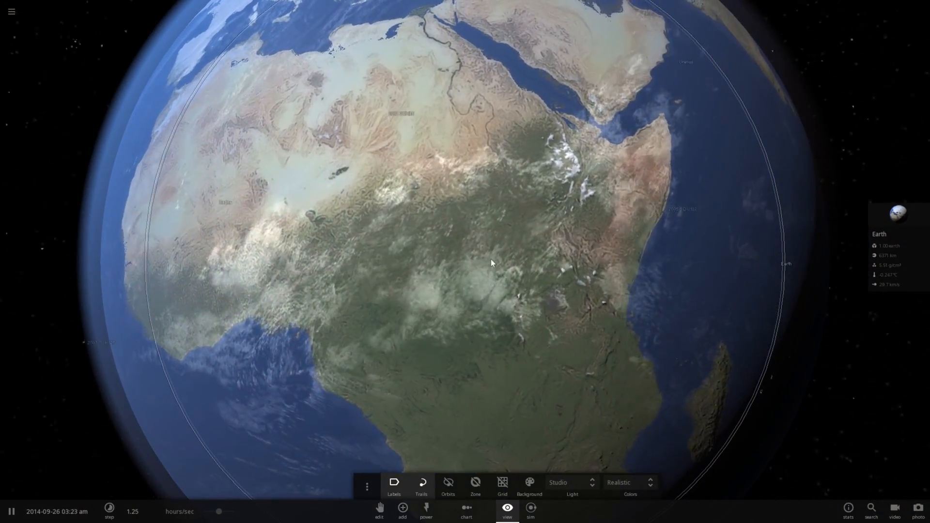
Zoom out to show Earth and the Moon, then bring up the time-step options.
{"action": "scroll", "scroll_direction": "down", "scroll_amount": 3}
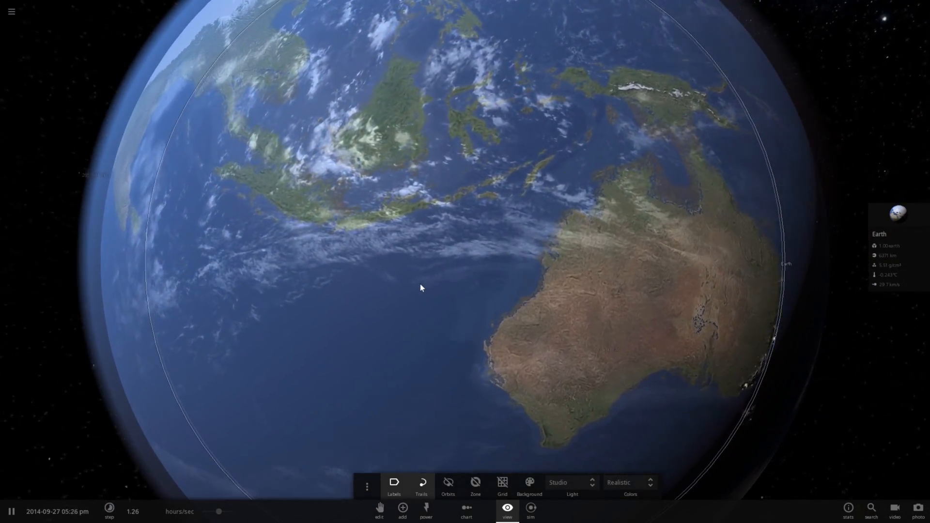
{"action": "scroll", "scroll_direction": "down", "scroll_amount": 3}
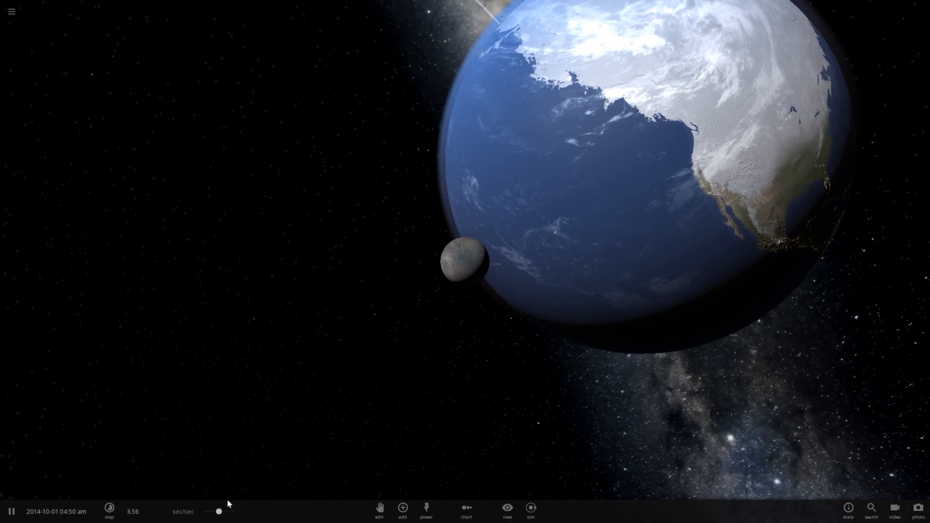
{"action": "left_click", "coordinate": [109, 512]}
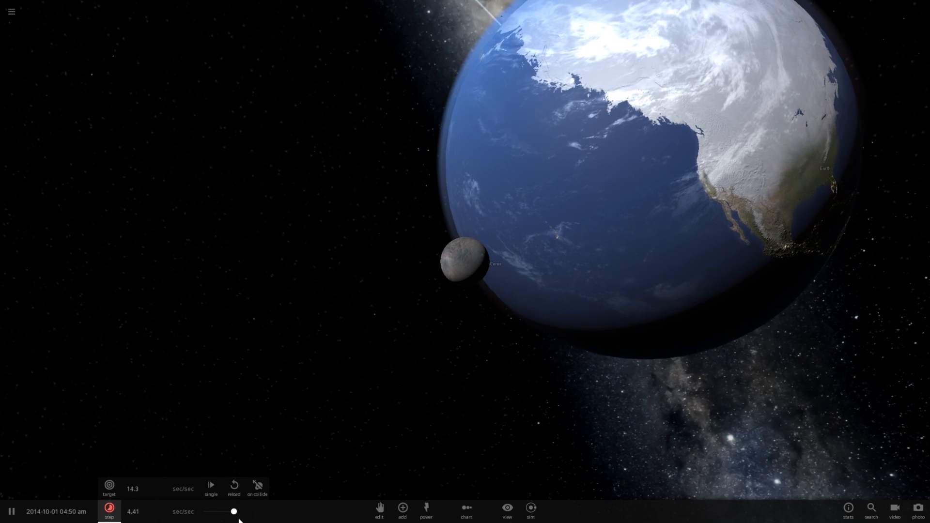